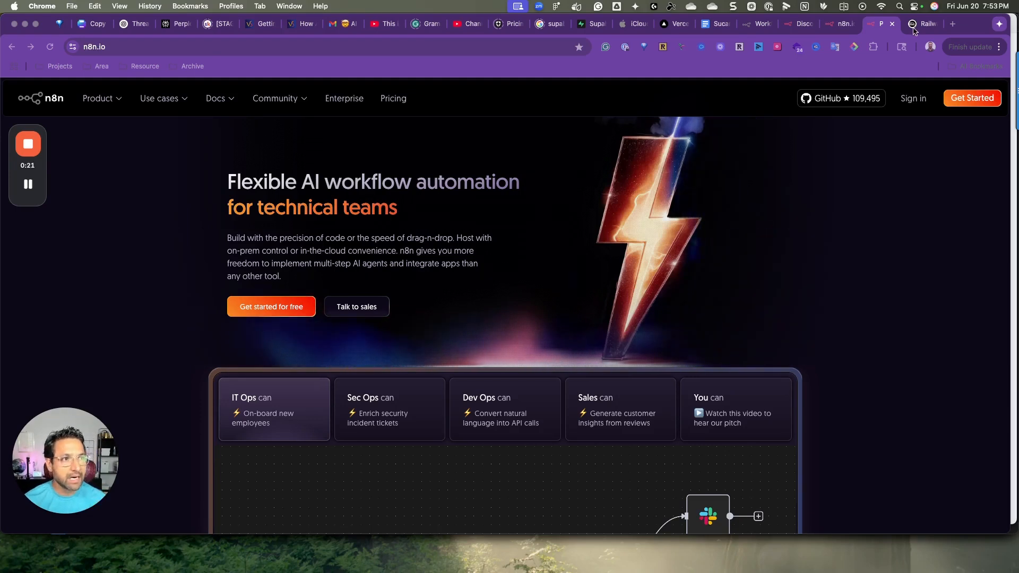
# Show Railway's pricing page, scrolled to the Hobby ($5), Pro ($20) and Enterprise plan cards
pyautogui.click(922, 24)
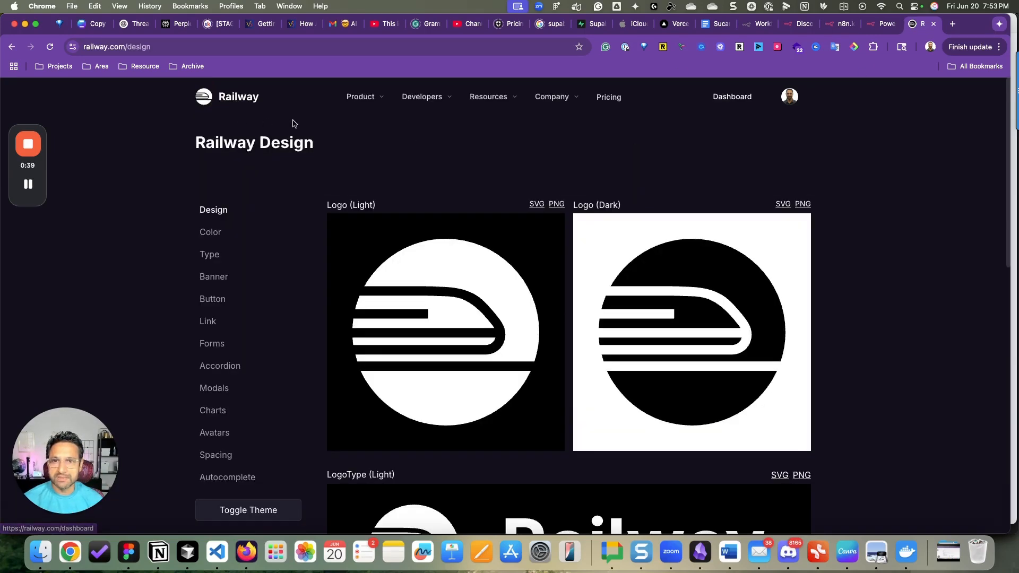
pyautogui.click(609, 97)
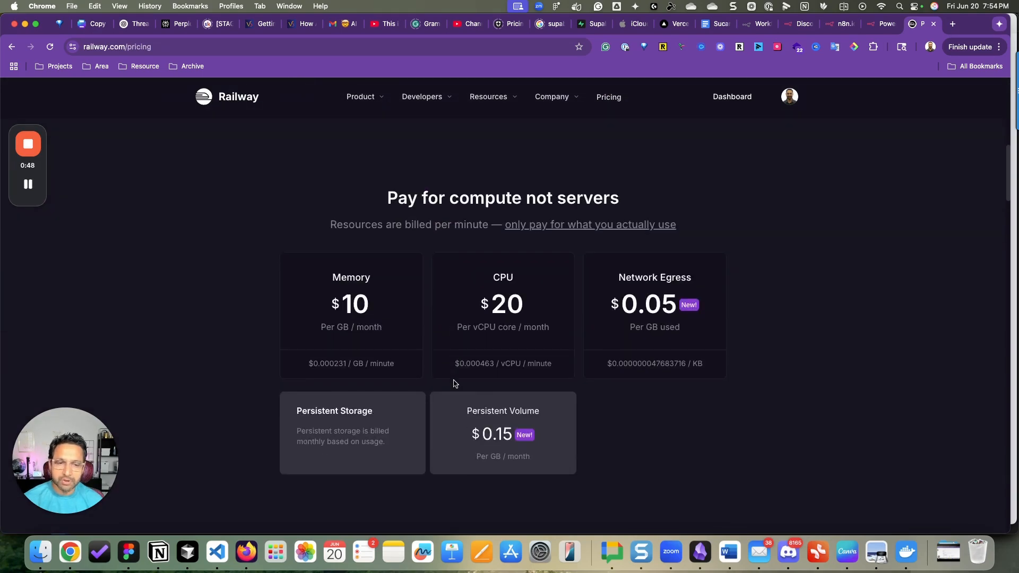
pyautogui.scroll(-3)
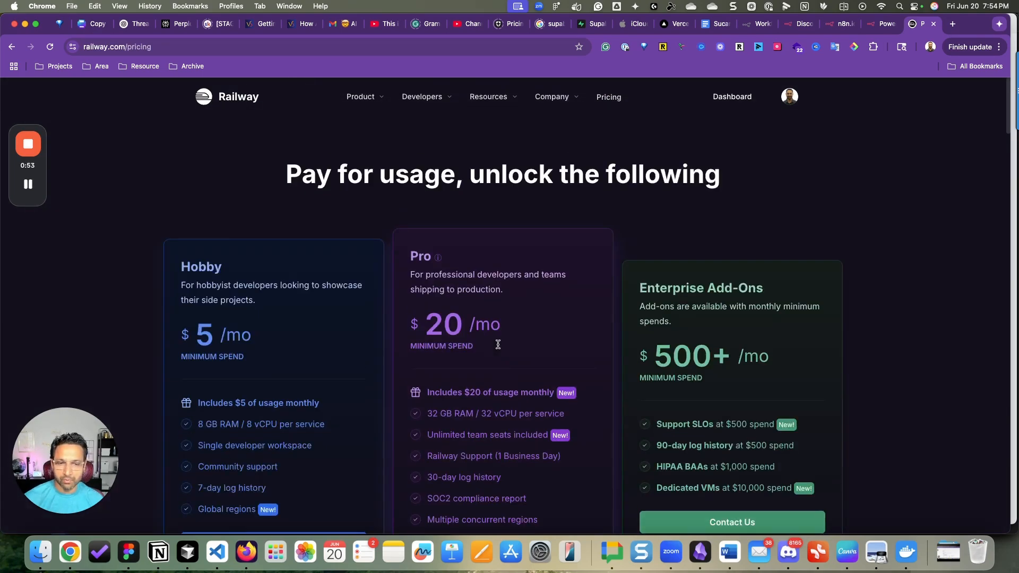
pyautogui.scroll(-3)
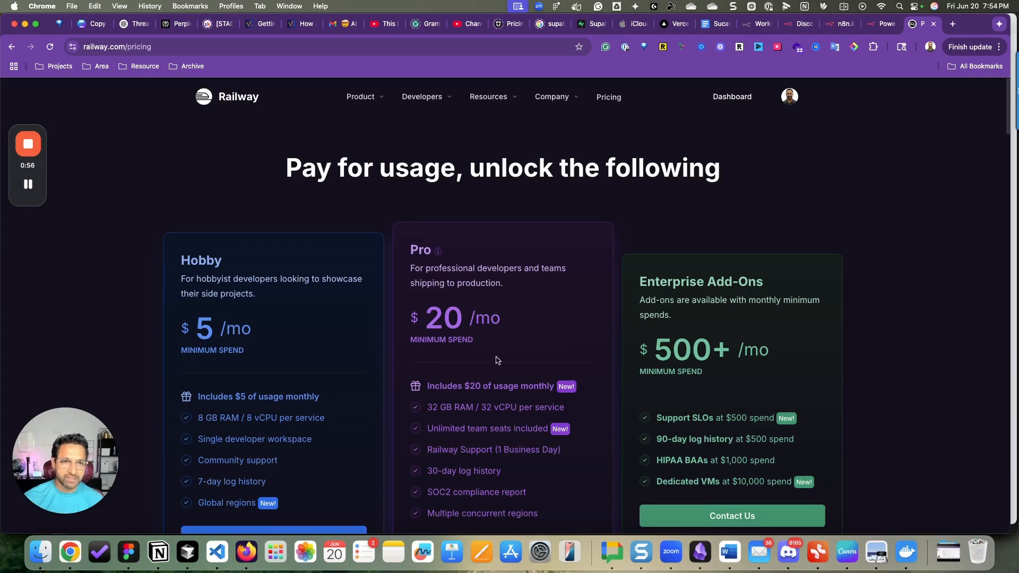
# Start a new project from a template and filter the template list by 'n8n'
pyautogui.click(732, 96)
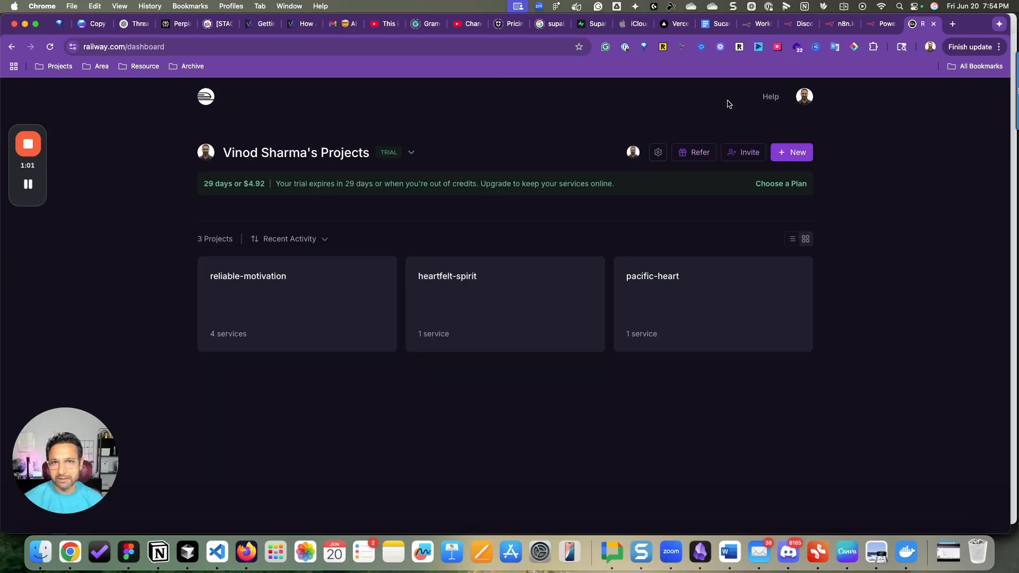
pyautogui.moveTo(794, 154)
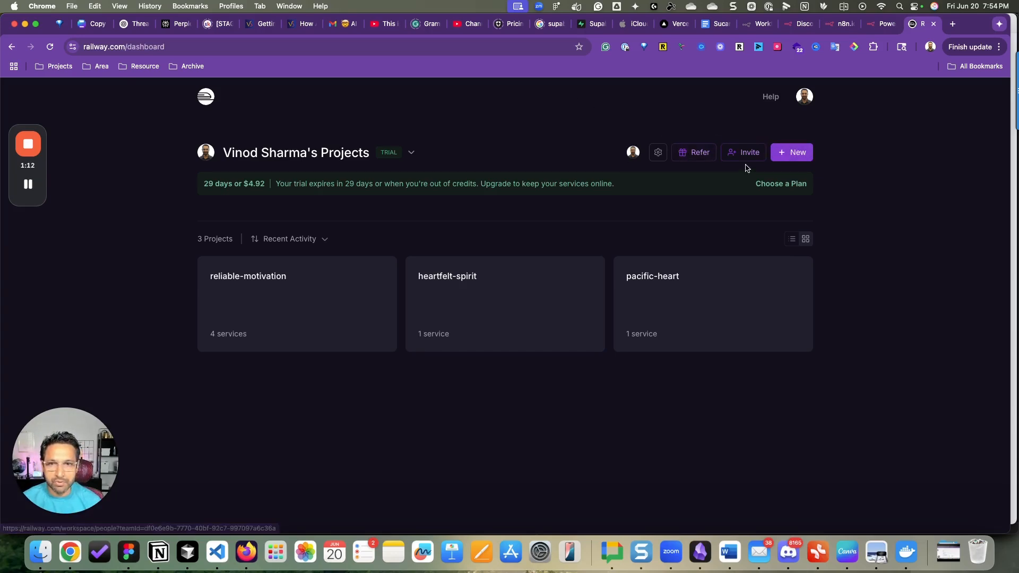
pyautogui.click(791, 152)
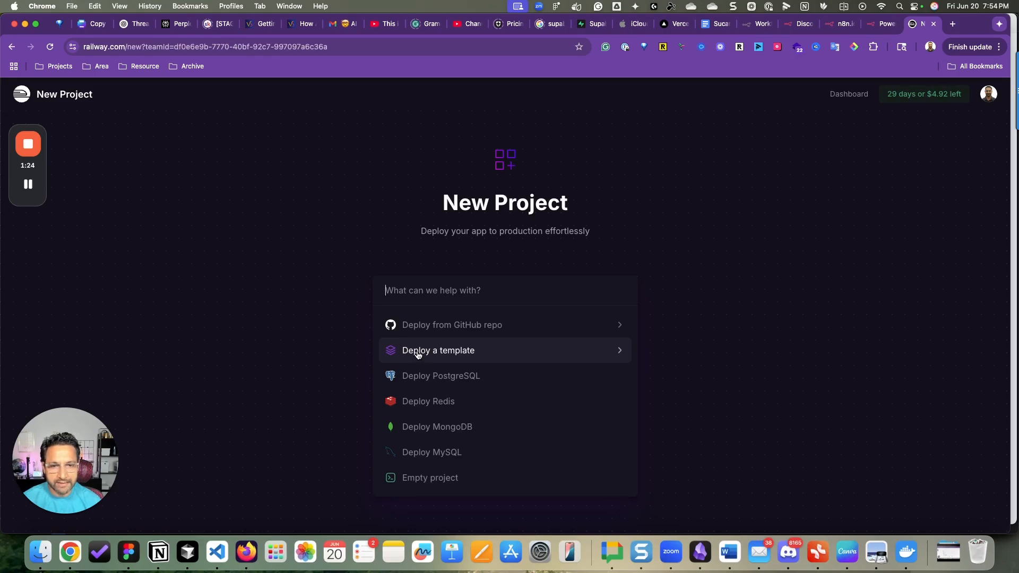
pyautogui.click(438, 351)
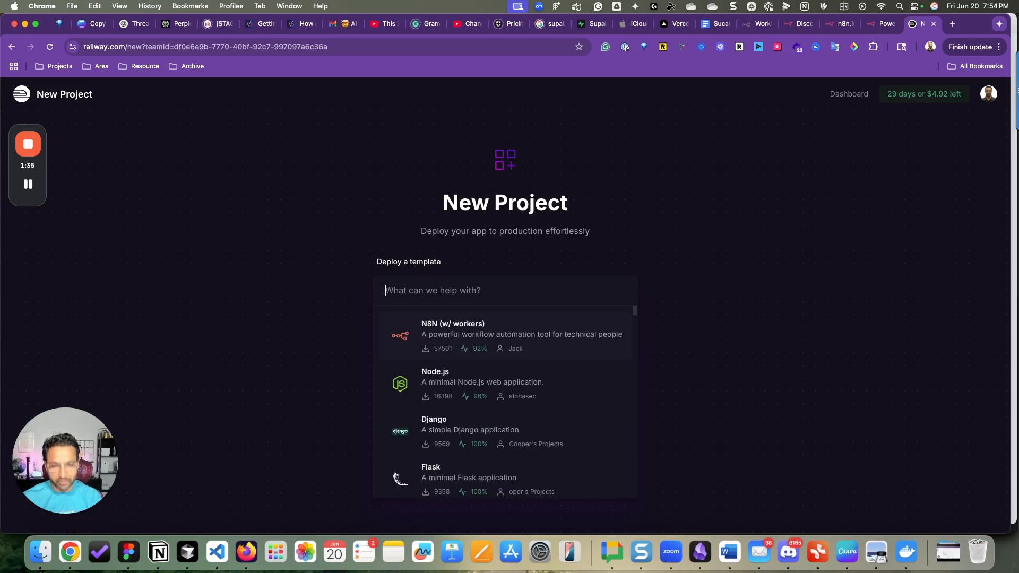
pyautogui.write('n8n')
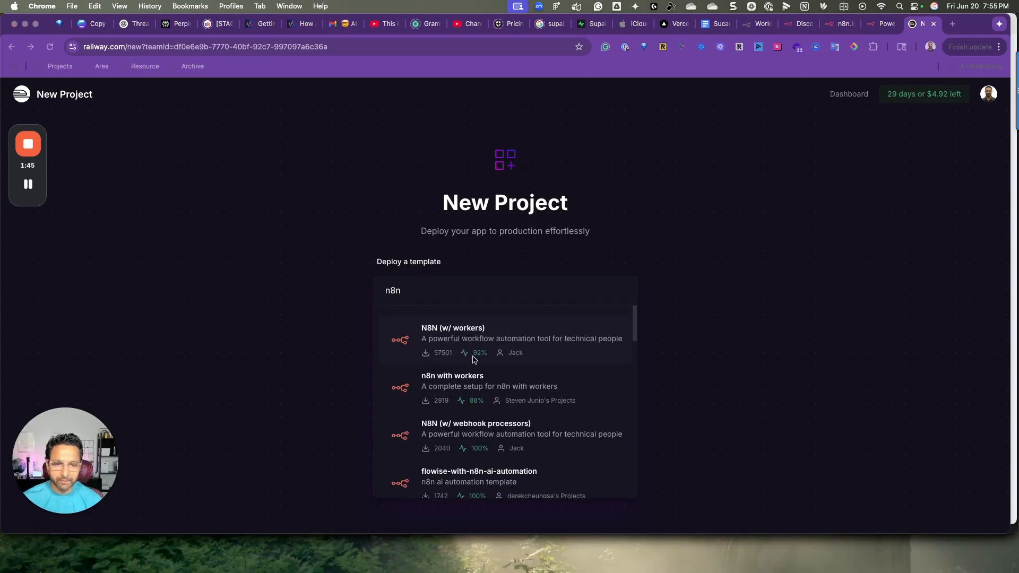
# Select the N8N (w/ workers) template and deploy it
pyautogui.click(453, 328)
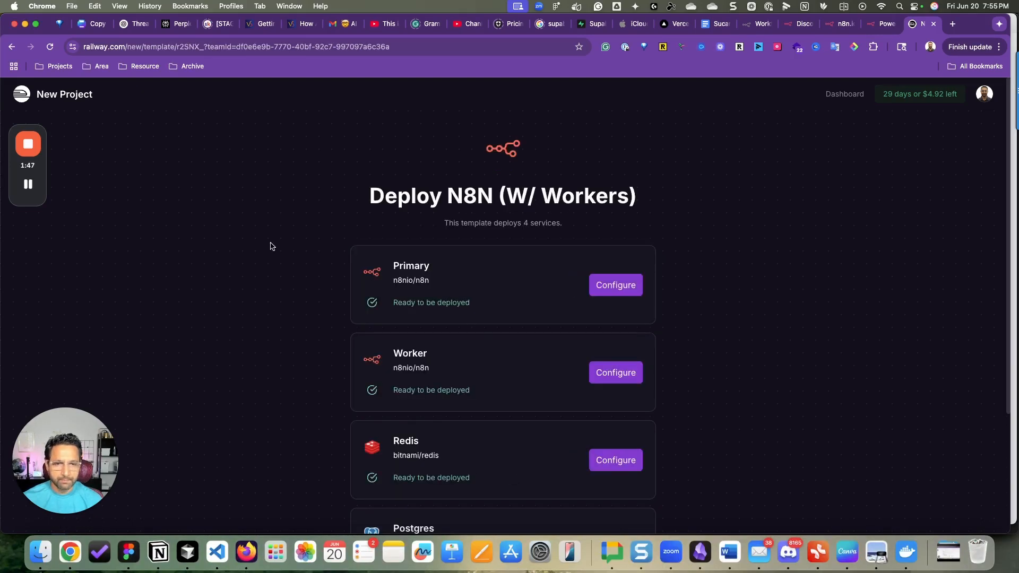
pyautogui.scroll(-3)
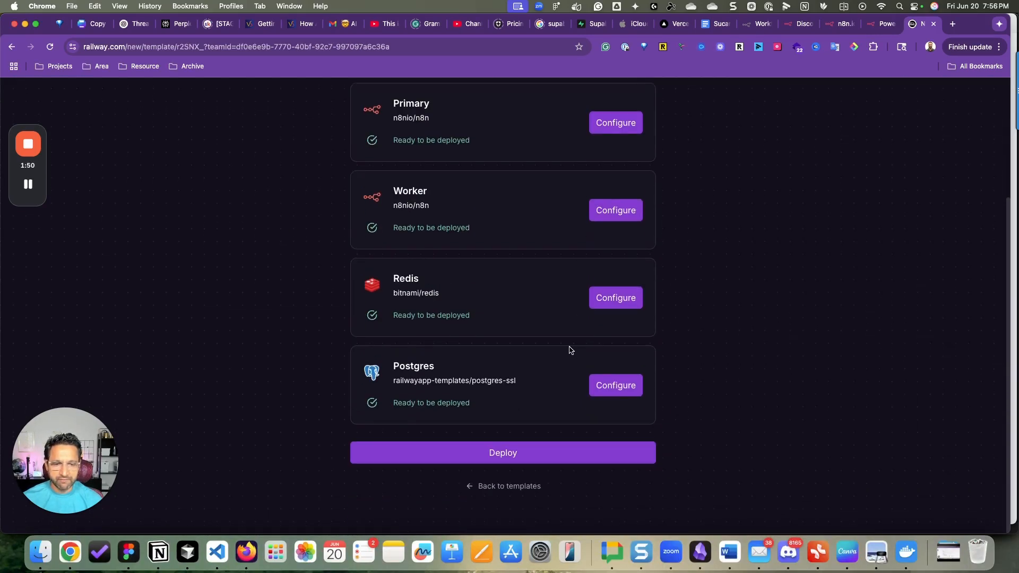
pyautogui.click(503, 453)
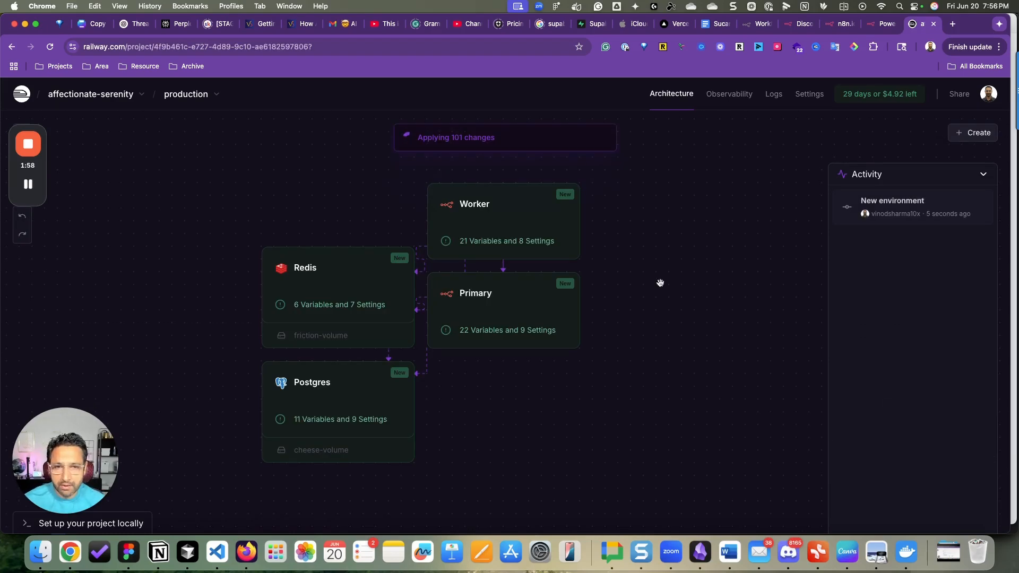
pyautogui.moveTo(313, 448)
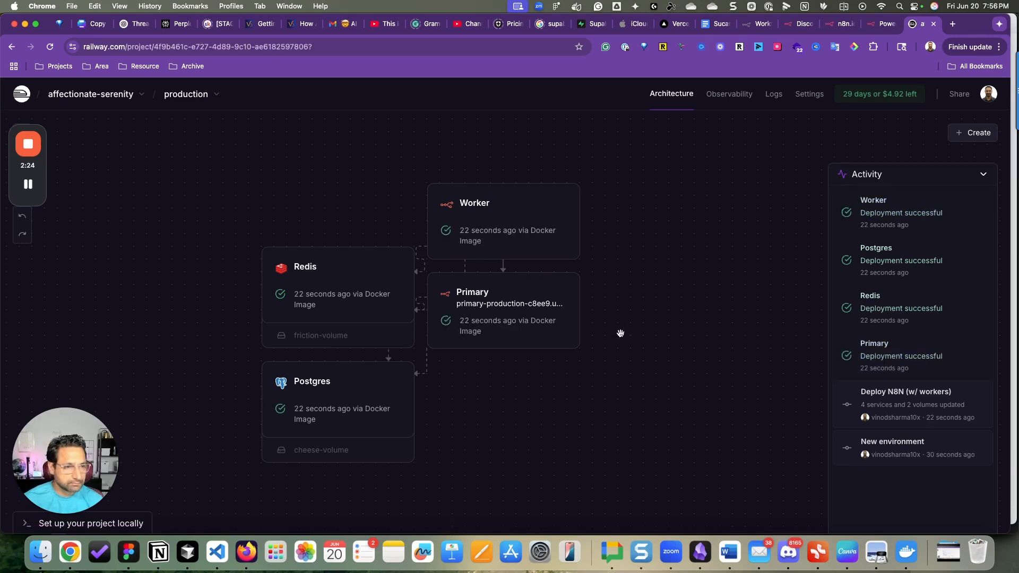
pyautogui.moveTo(888, 222)
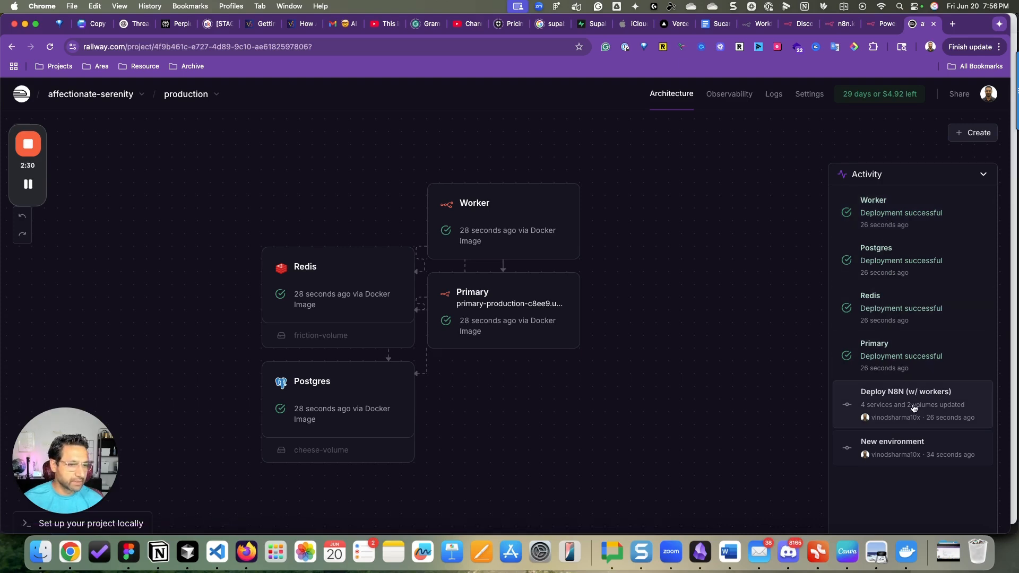
pyautogui.moveTo(629, 322)
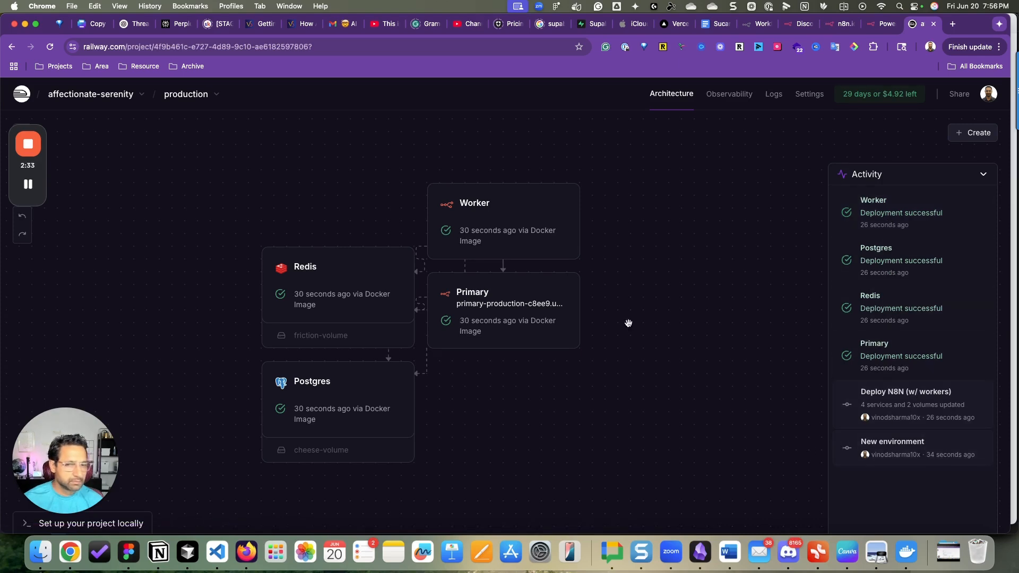
# Open the Primary service's railway.app deployment URL to reach n8n's owner setup page
pyautogui.click(490, 203)
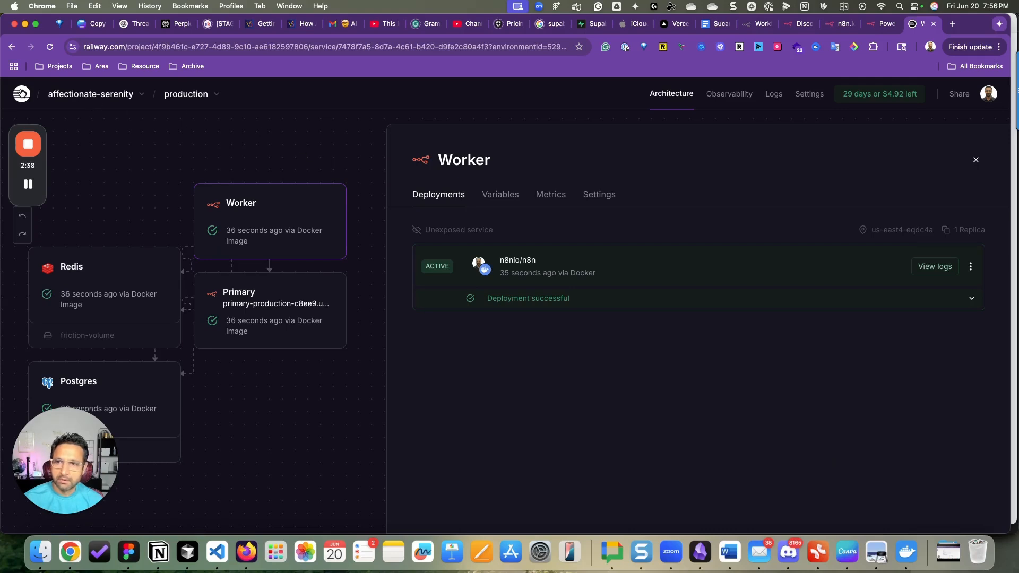
pyautogui.click(270, 310)
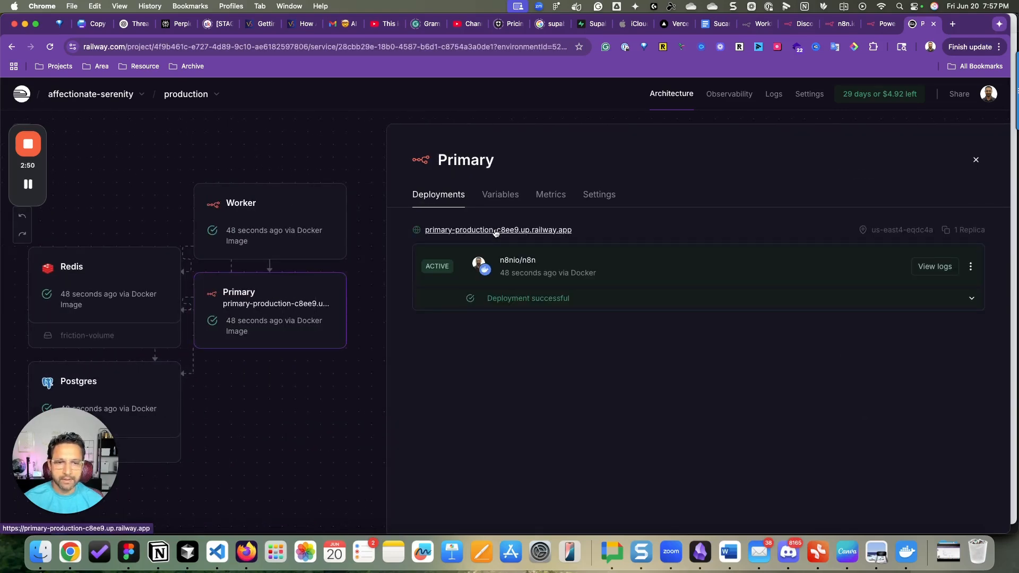
pyautogui.click(498, 230)
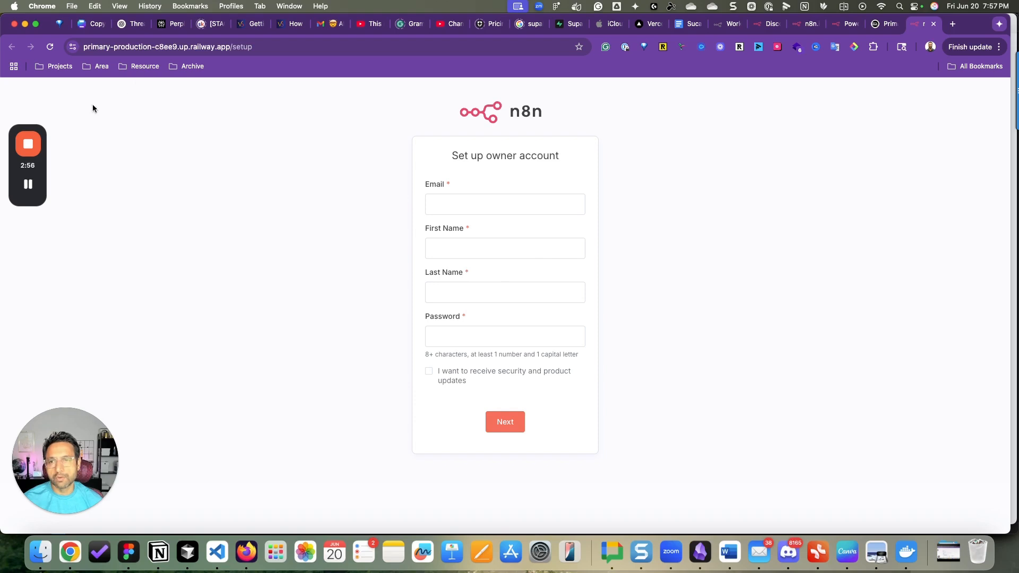
pyautogui.moveTo(323, 109)
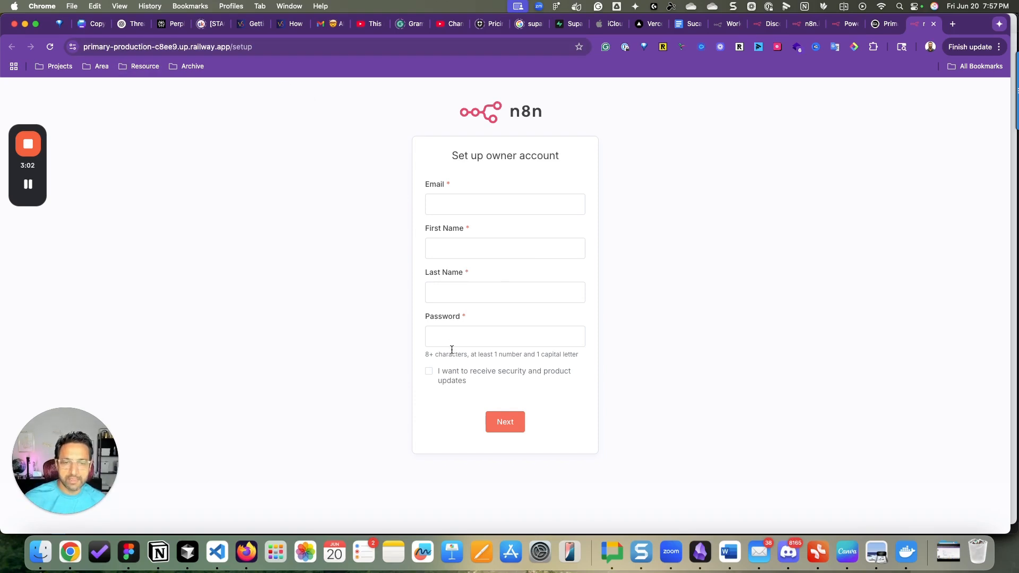
pyautogui.moveTo(454, 377)
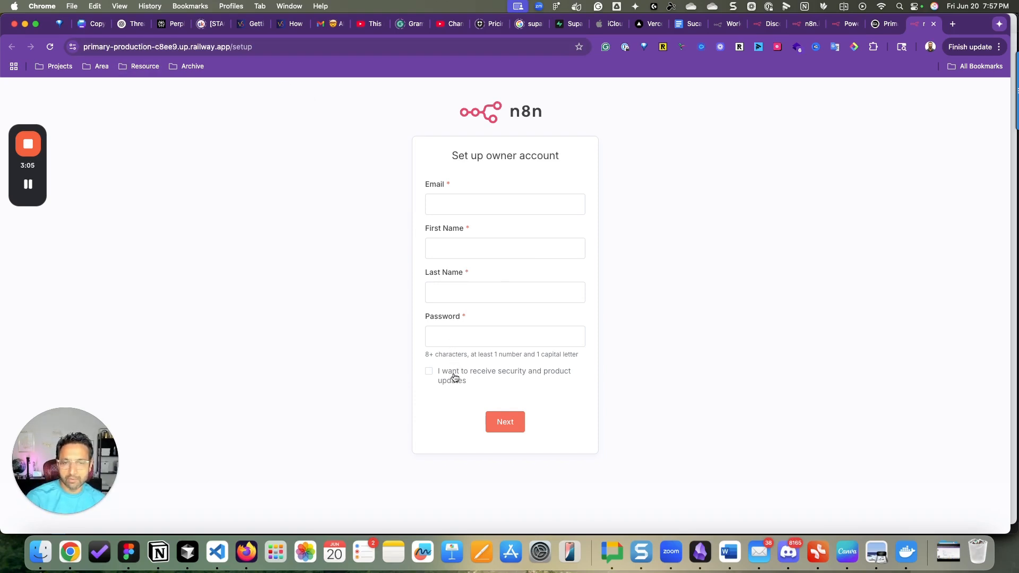
pyautogui.moveTo(517, 369)
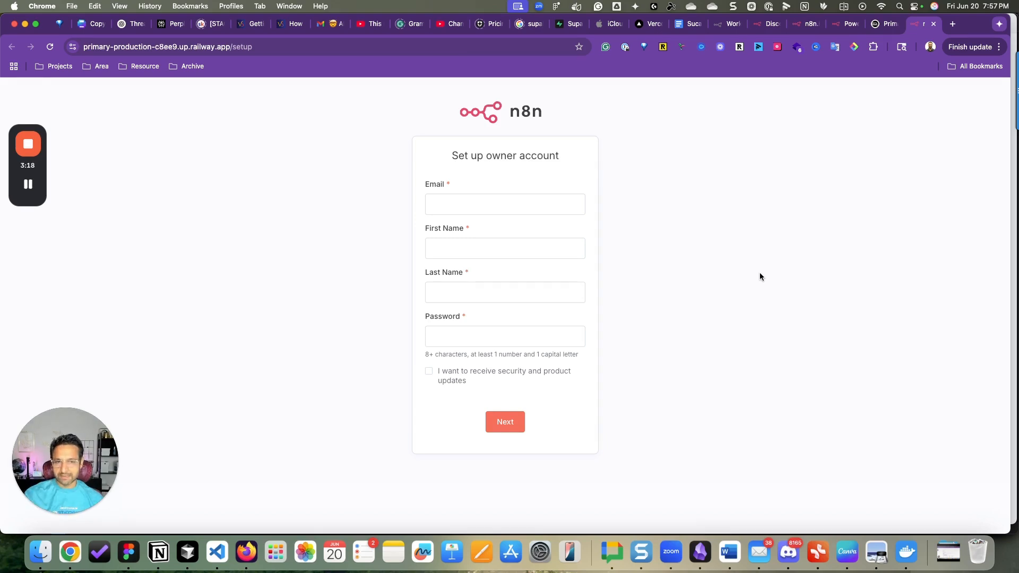
pyautogui.moveTo(590, 209)
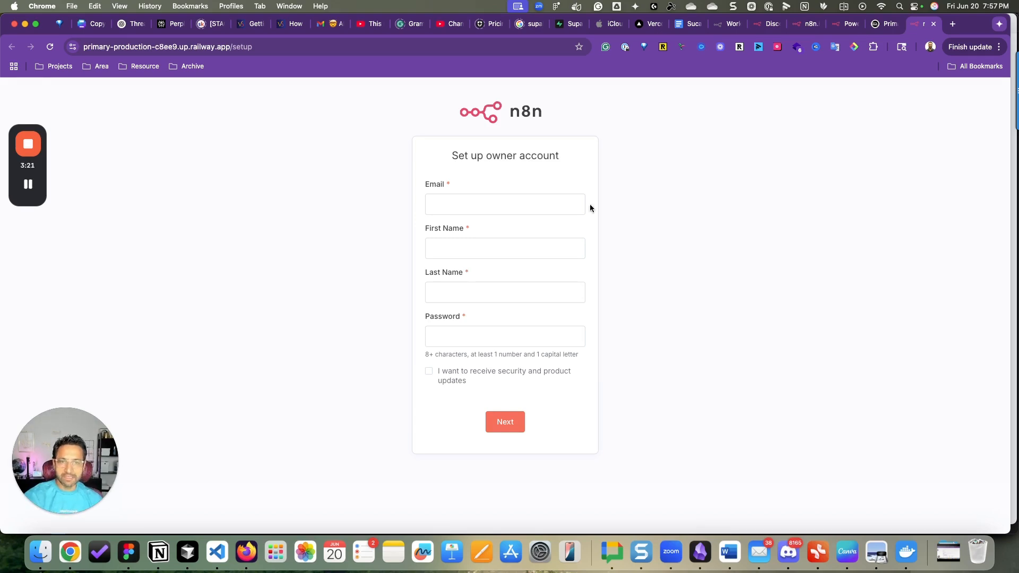
pyautogui.click(505, 204)
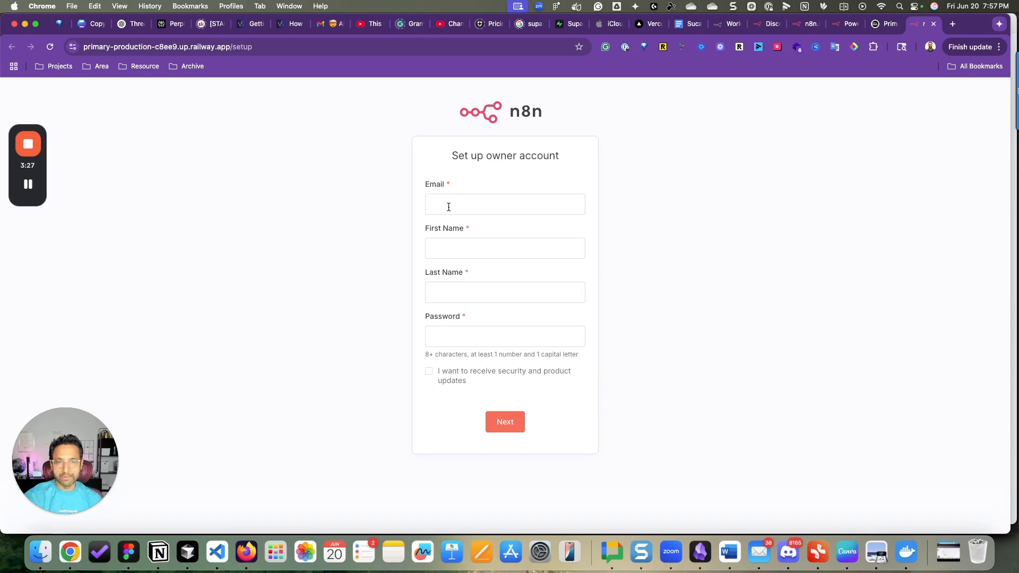
# Fill in the owner account form with email 'n8n-' and name 'Sharma', then submit
pyautogui.click(484, 204)
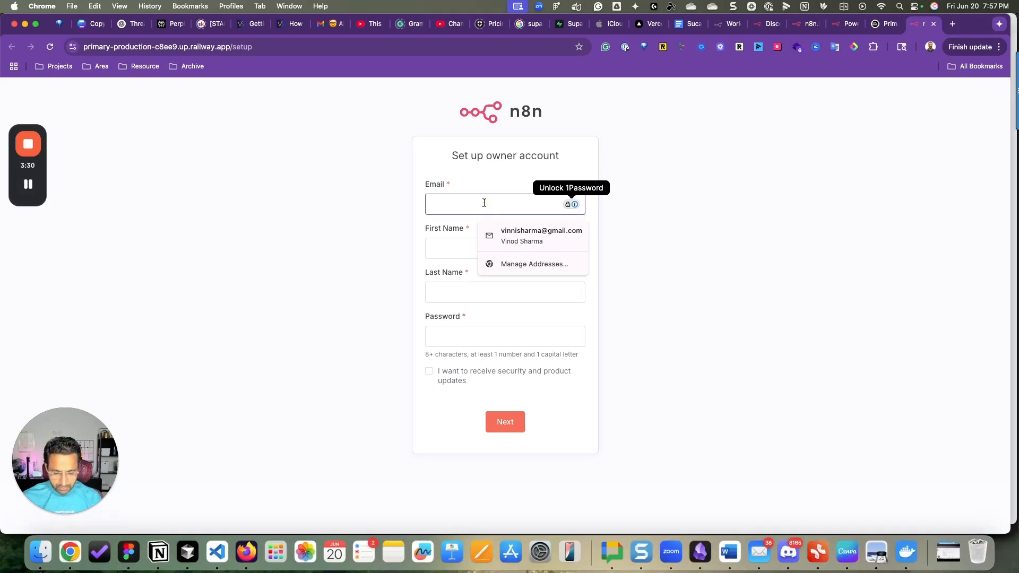
pyautogui.write('n8n-railway@')
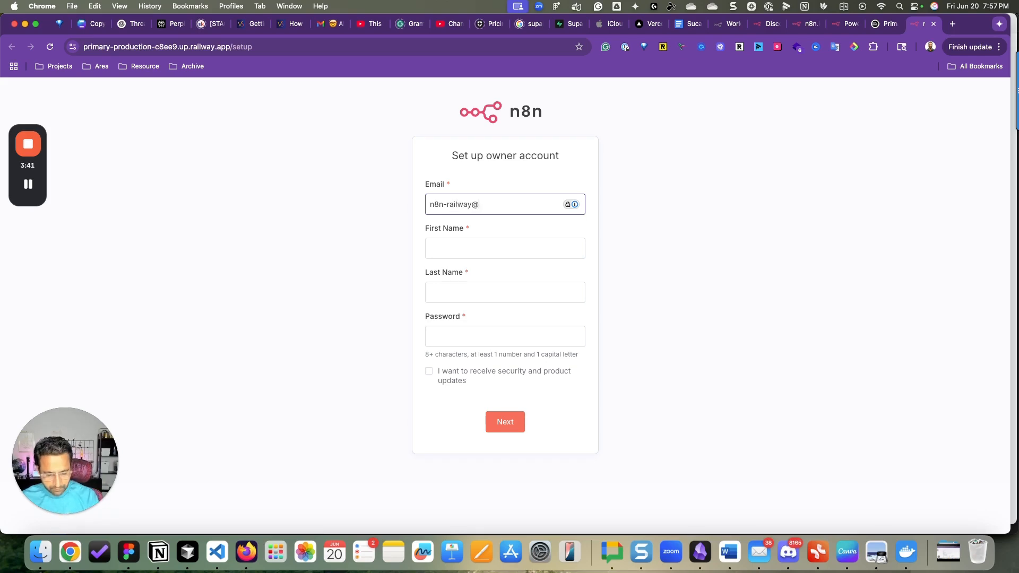
pyautogui.click(505, 248)
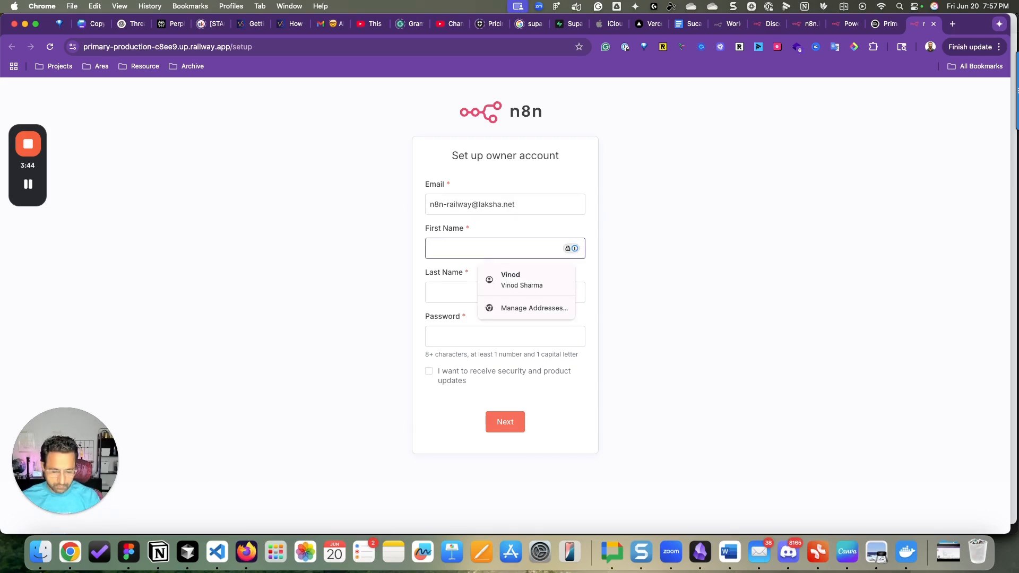
pyautogui.write('Sharma')
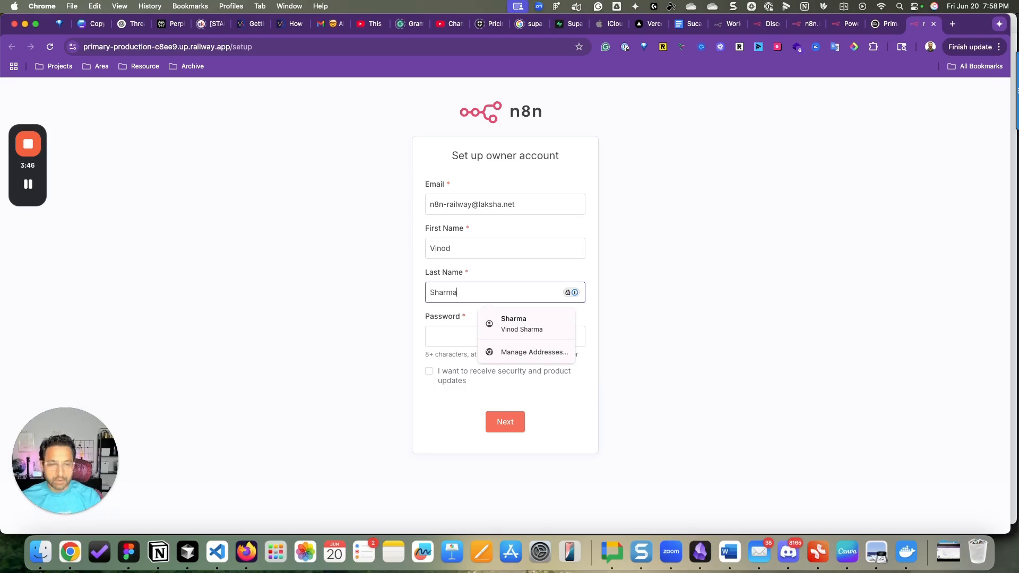
pyautogui.click(505, 422)
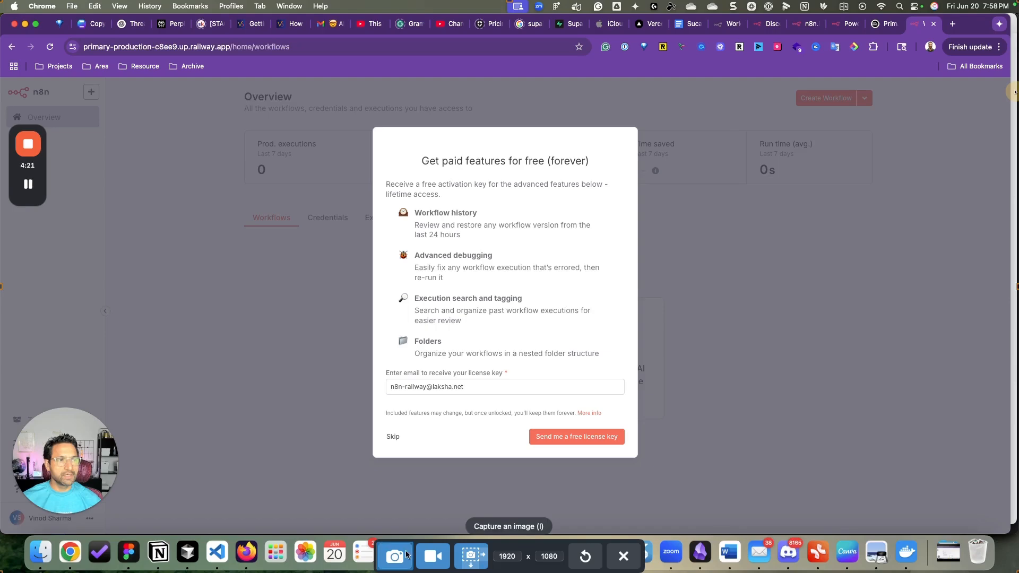
# Request and activate the free license key, then open the simple AI Agent example workflow
pyautogui.click(576, 436)
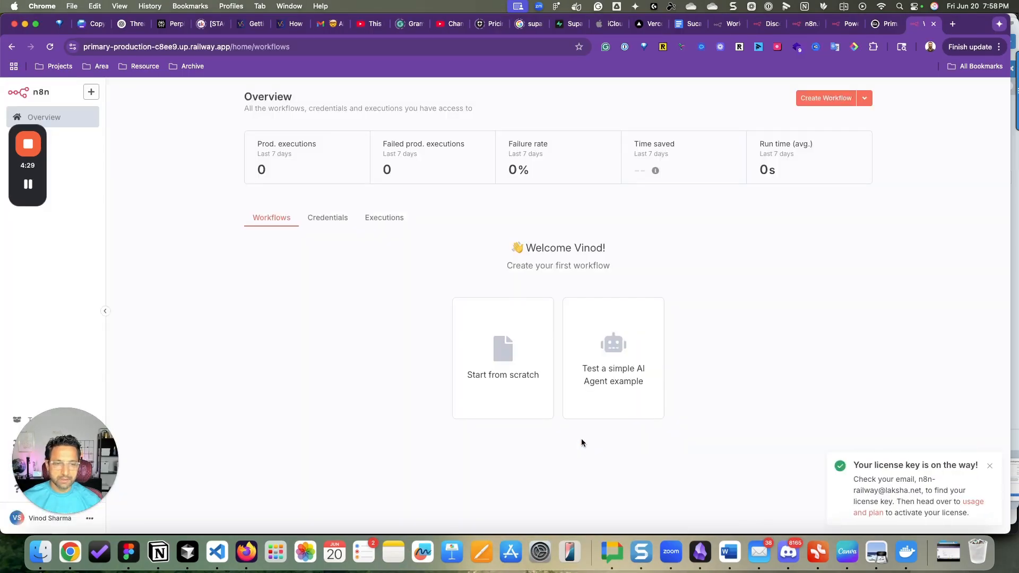
pyautogui.moveTo(181, 236)
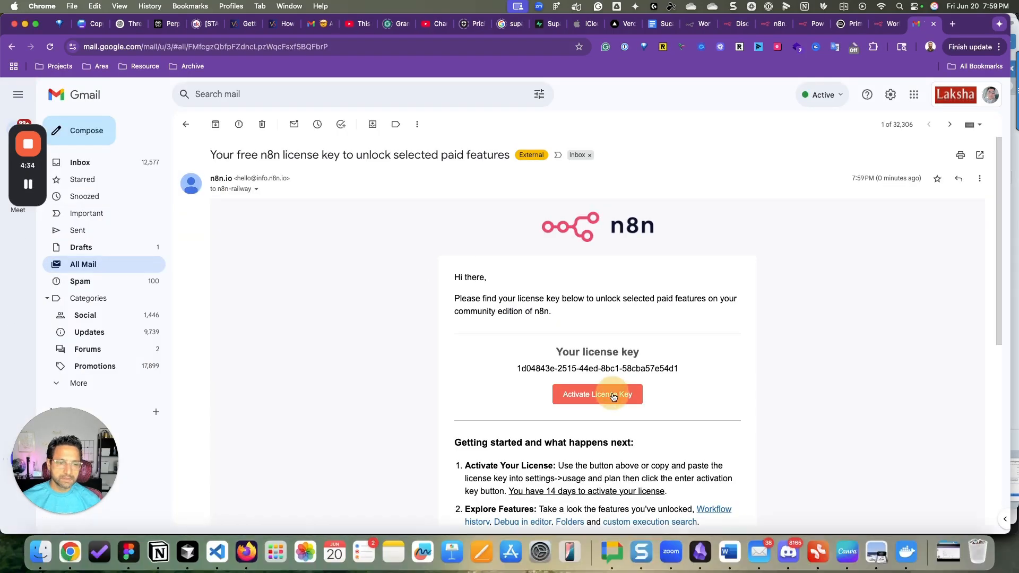
pyautogui.click(598, 395)
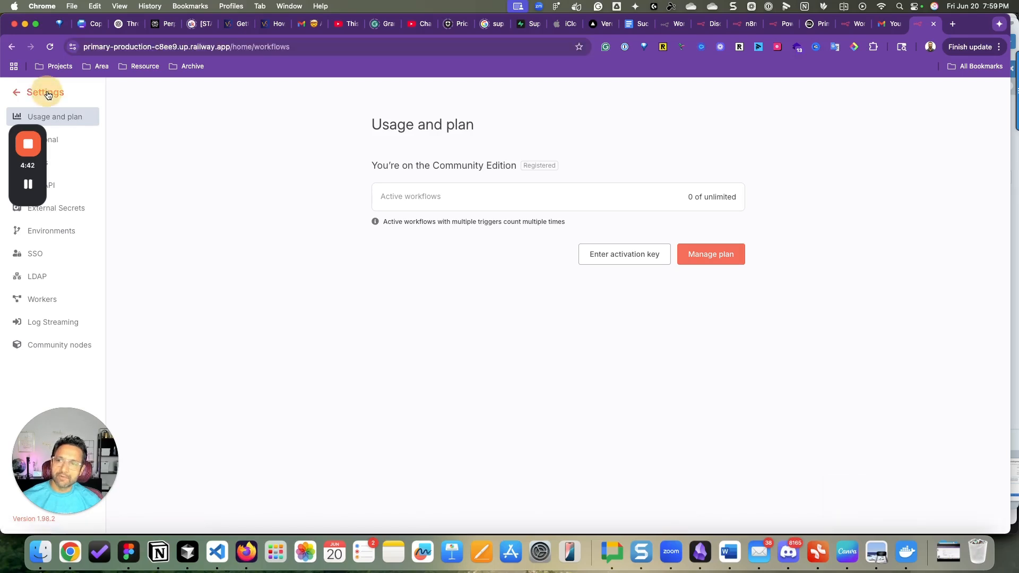
pyautogui.click(16, 91)
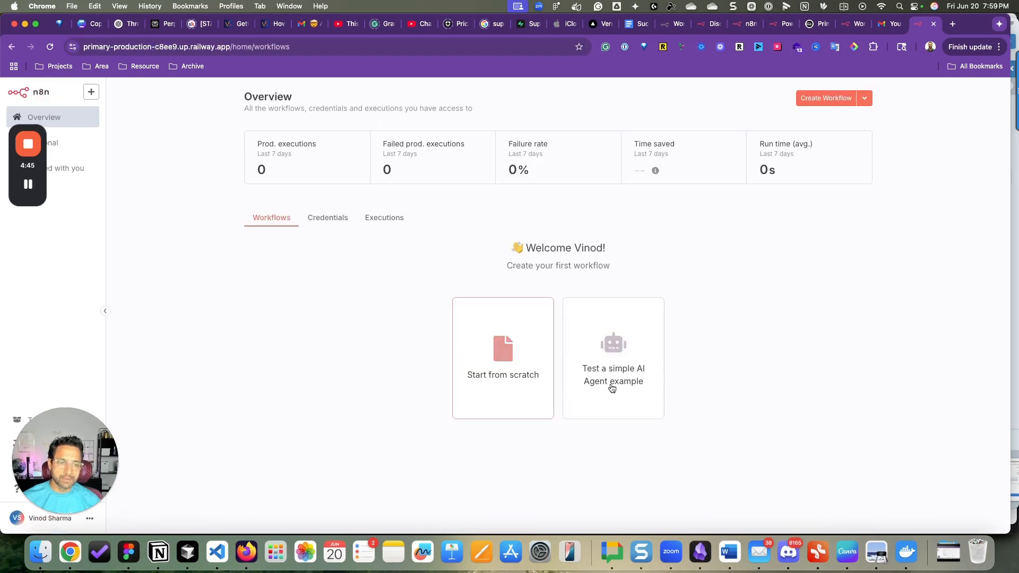
pyautogui.click(613, 375)
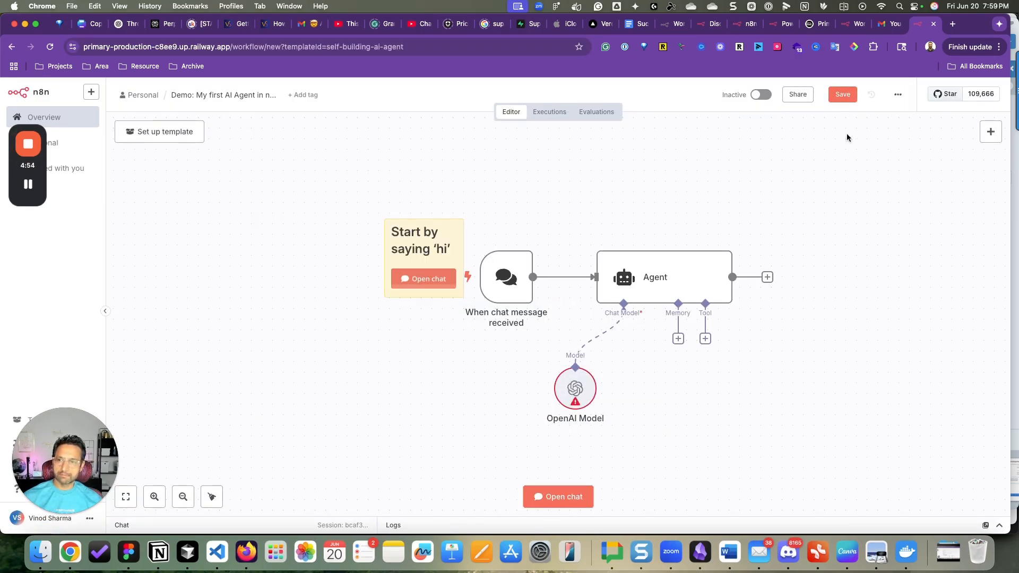